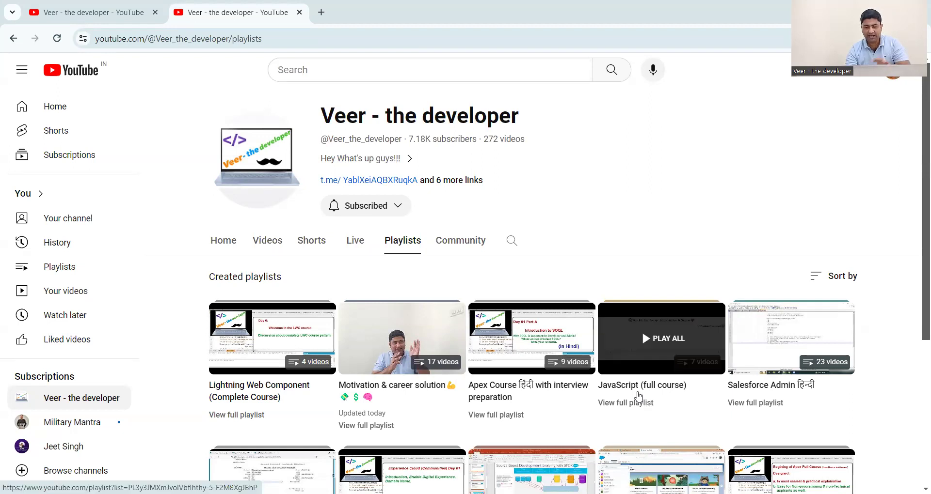
{"action": "scroll", "scroll_direction": "down", "scroll_amount": 3}
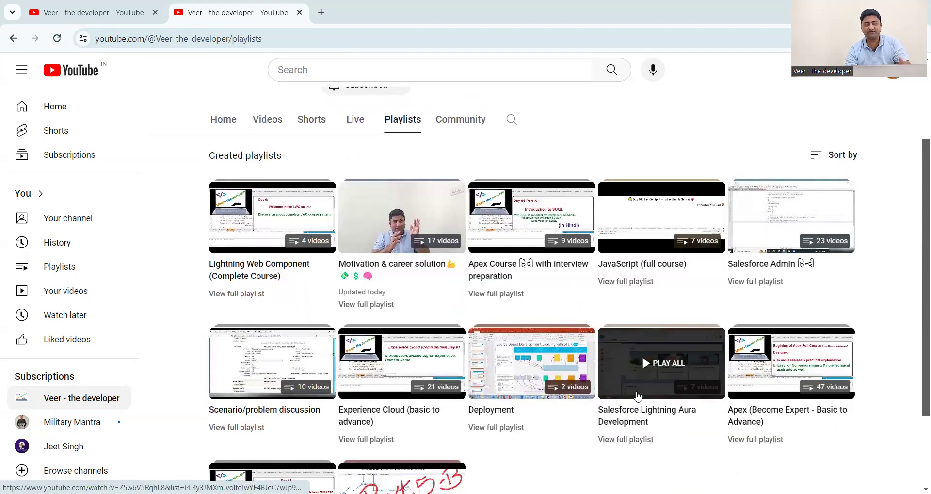
{"action": "scroll", "scroll_direction": "down", "scroll_amount": 3}
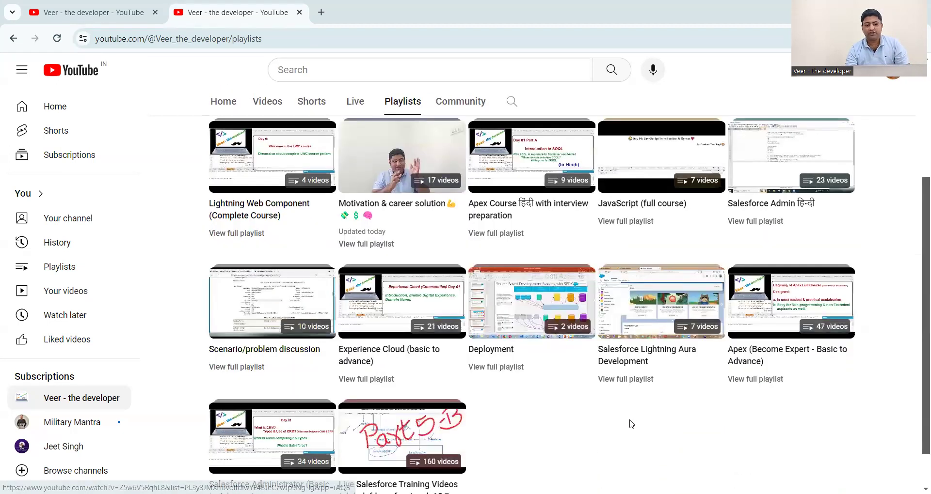
{"action": "scroll", "scroll_direction": "down", "scroll_amount": 3}
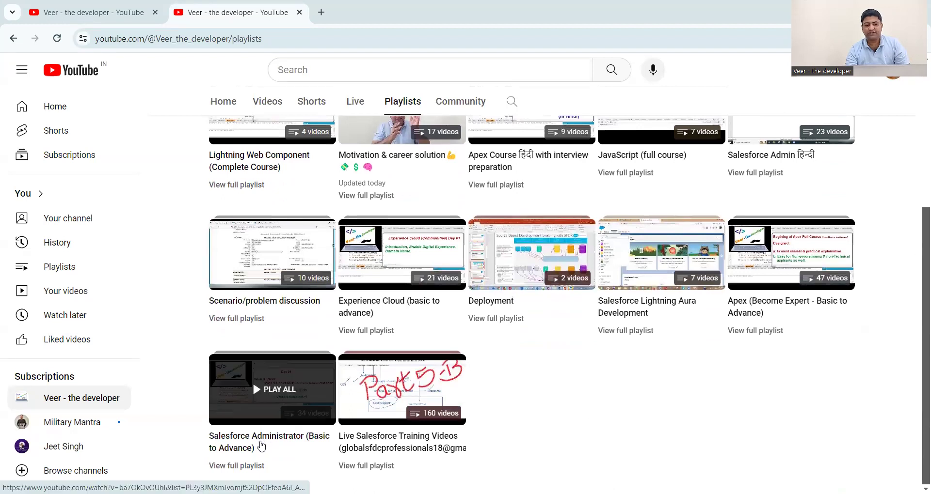
{"action": "mouse_move", "coordinate": [269, 442]}
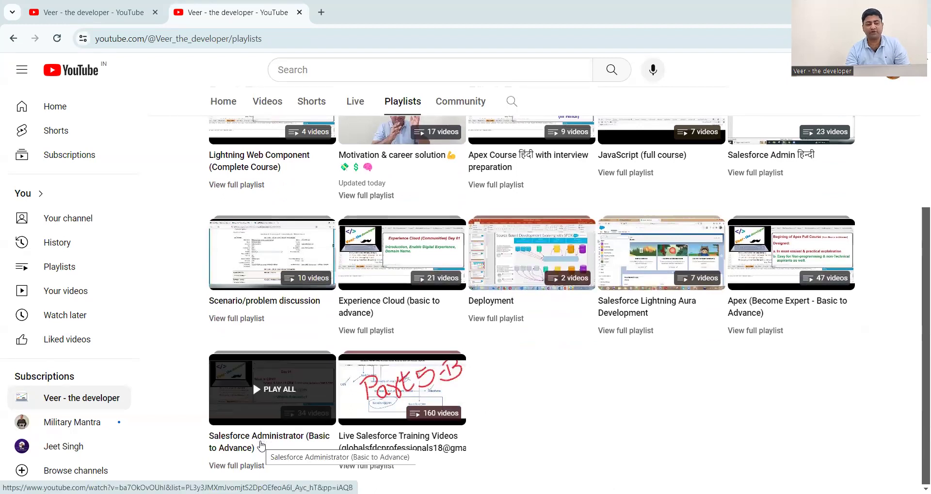
{"action": "mouse_move", "coordinate": [665, 443]}
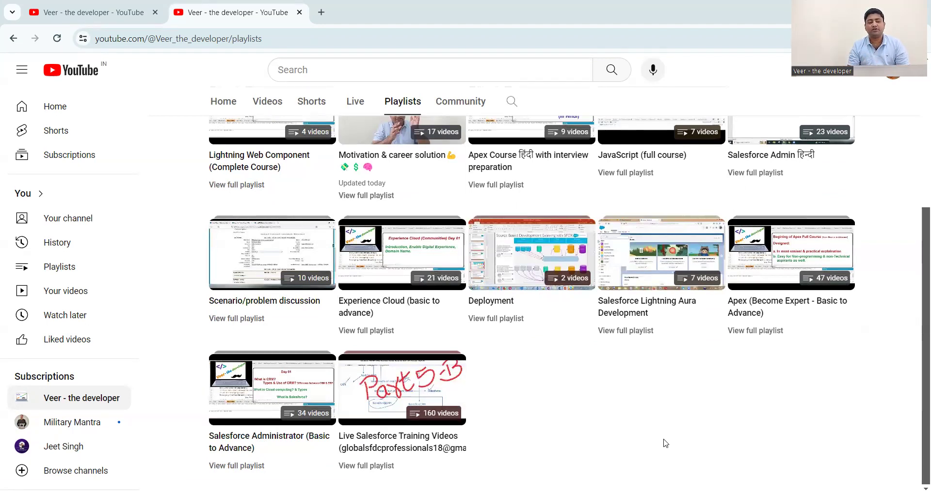
{"action": "mouse_move", "coordinate": [271, 389]}
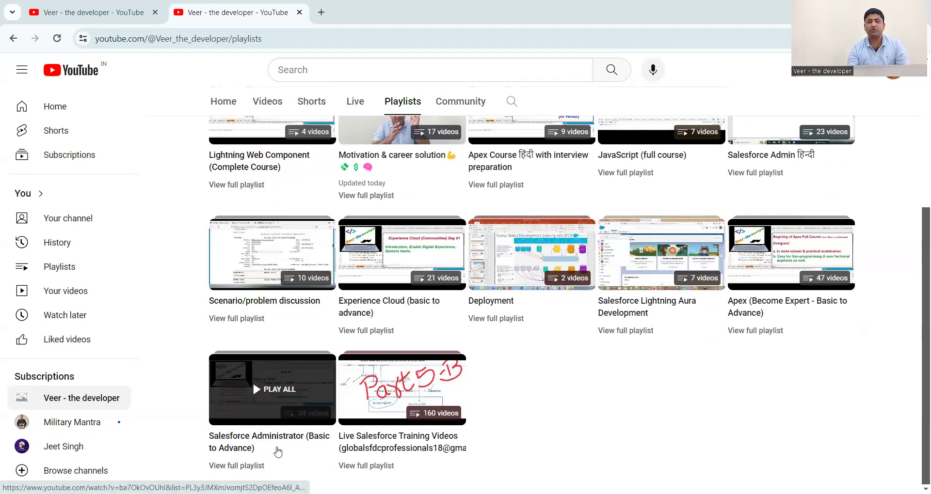
{"action": "mouse_move", "coordinate": [276, 443]}
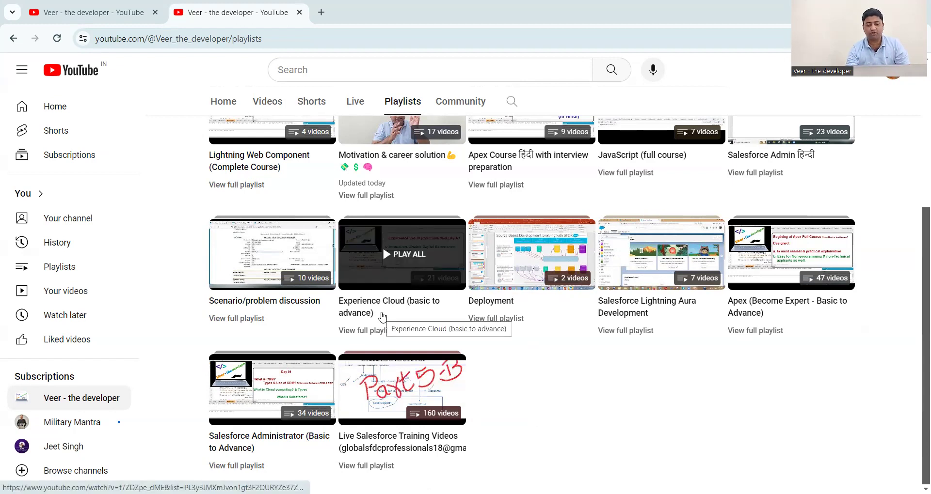
{"action": "mouse_move", "coordinate": [391, 342]}
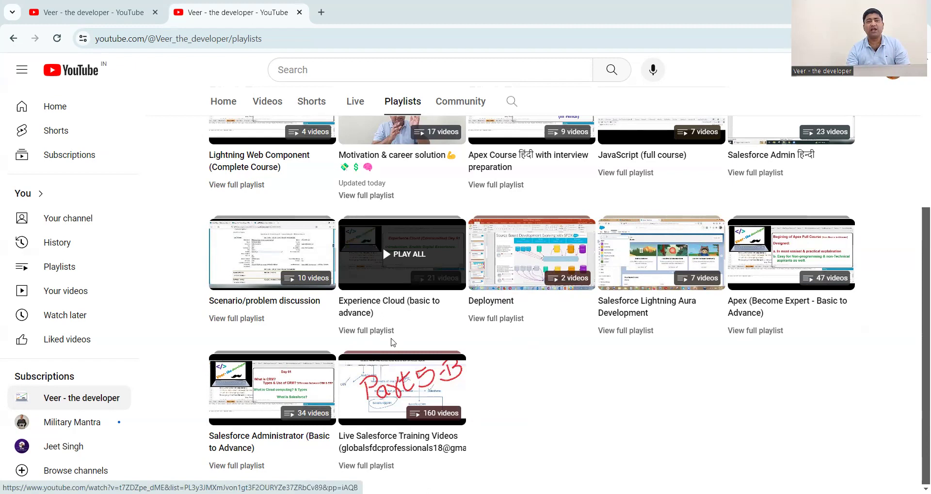
{"action": "mouse_move", "coordinate": [391, 343]}
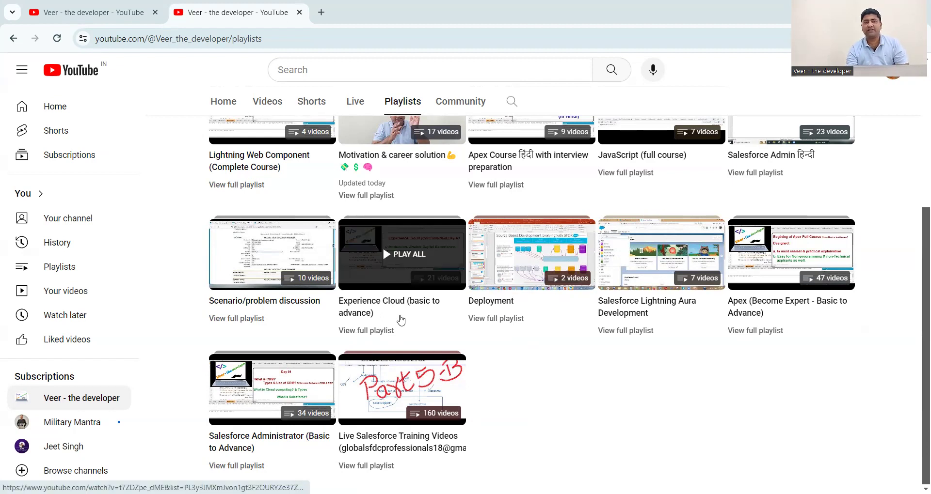
{"action": "mouse_move", "coordinate": [388, 308]}
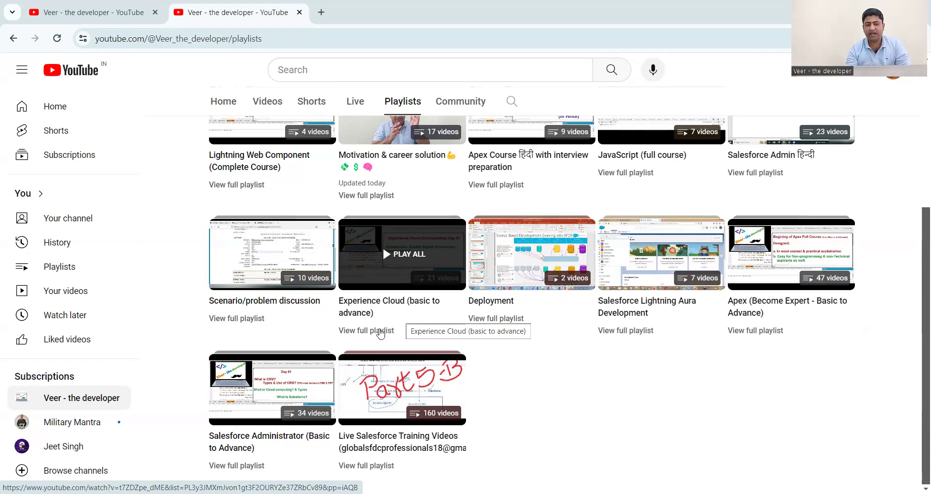
{"action": "mouse_move", "coordinate": [283, 237]}
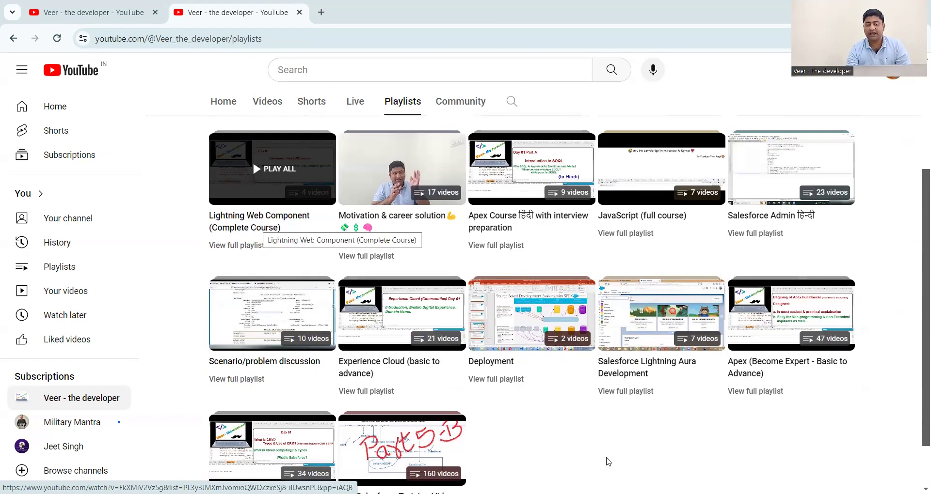
{"action": "mouse_move", "coordinate": [758, 381]}
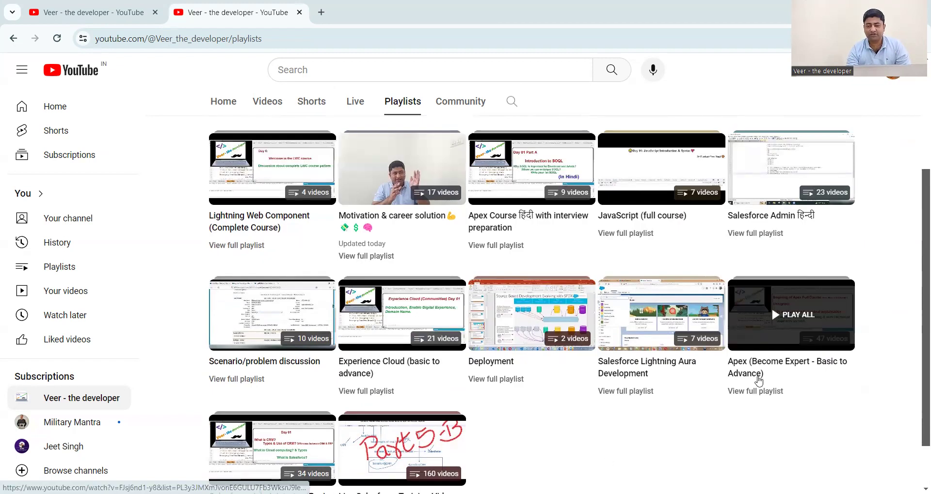
{"action": "mouse_move", "coordinate": [758, 380]}
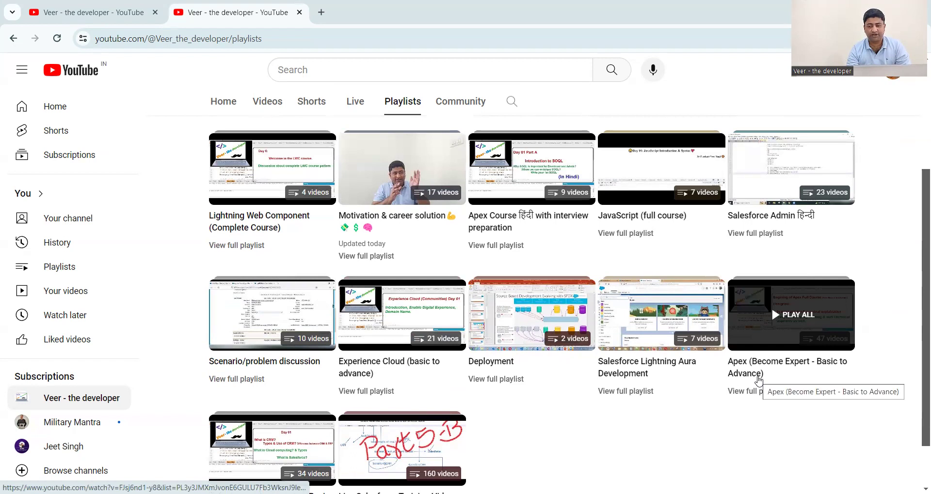
{"action": "mouse_move", "coordinate": [716, 438]}
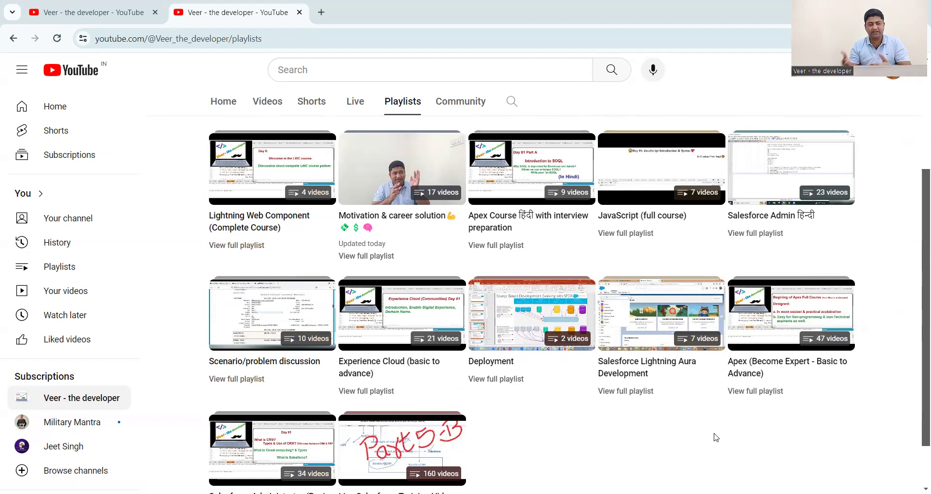
{"action": "scroll", "scroll_direction": "down", "scroll_amount": 3}
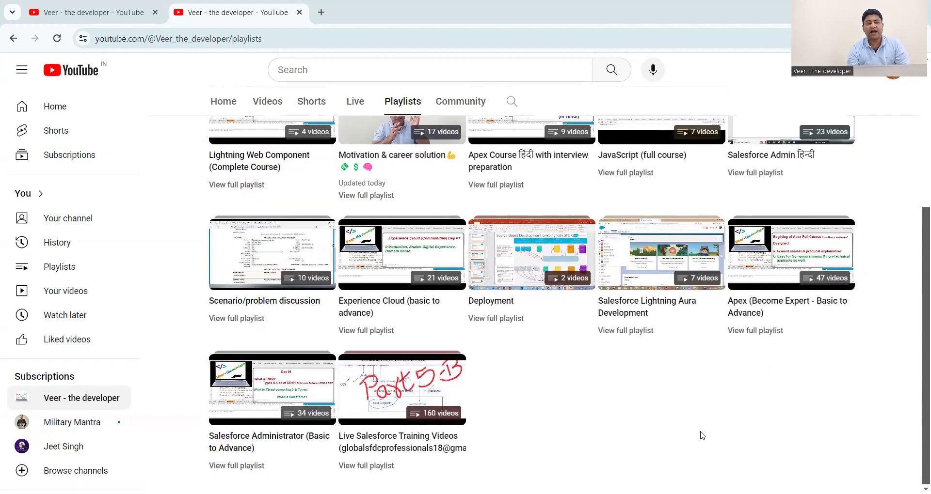